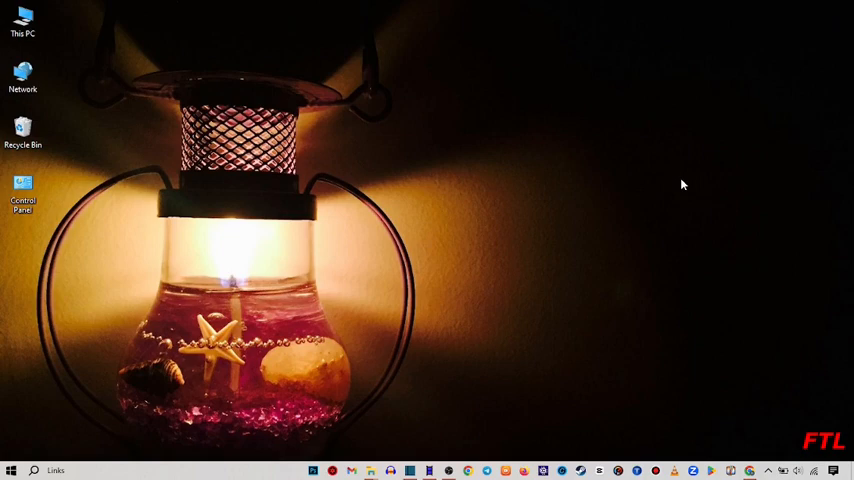
- Launch Chrome and search the web for "amazon"
left_click(466, 470)
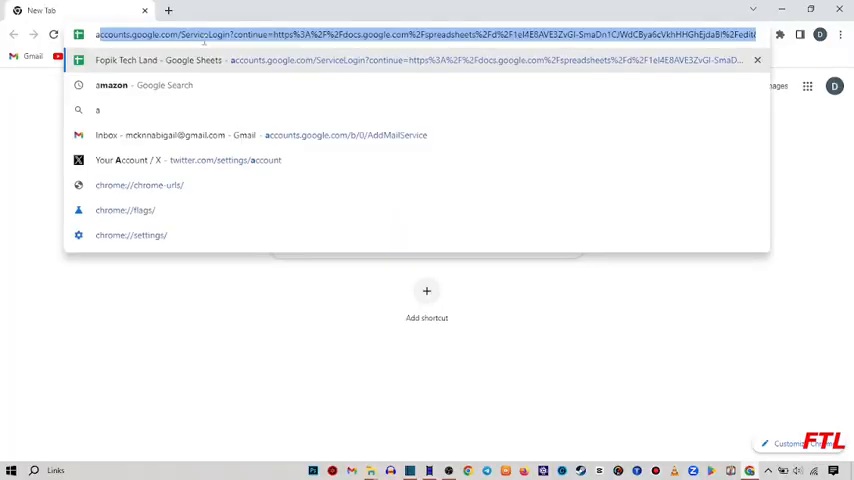
type("amazon")
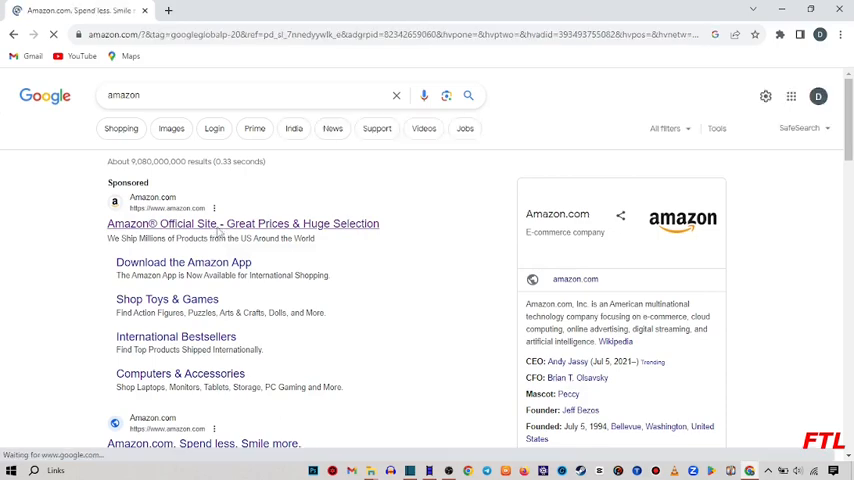
- Open Amazon.com from the official-site search result to reach the storefront home page
left_click(242, 224)
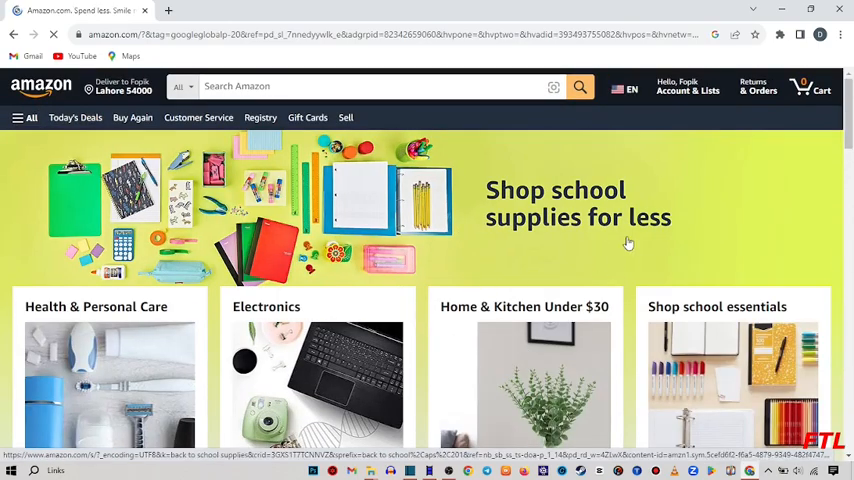
mouse_move(398, 116)
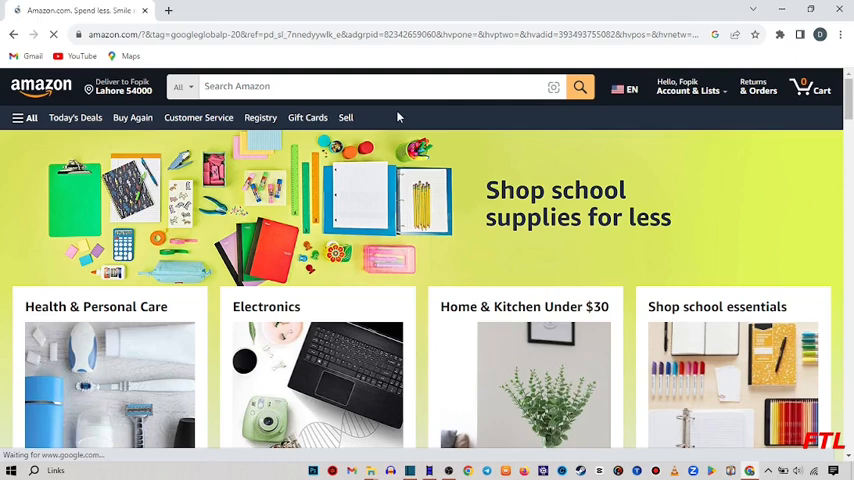
mouse_move(332, 200)
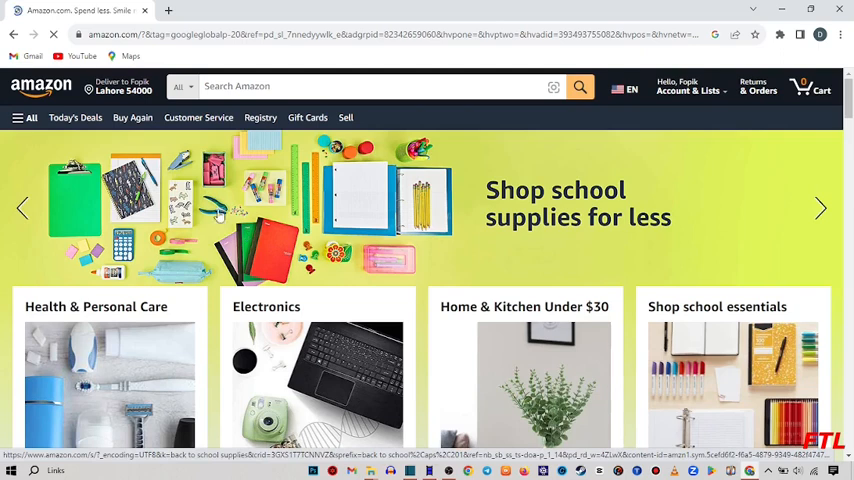
left_click(120, 86)
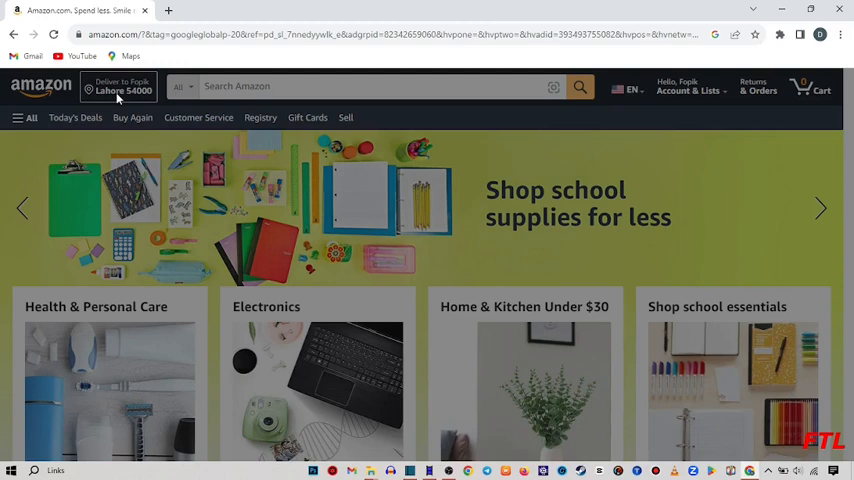
- Open the 'Deliver to' location chooser and head to Manage address book
left_click(120, 86)
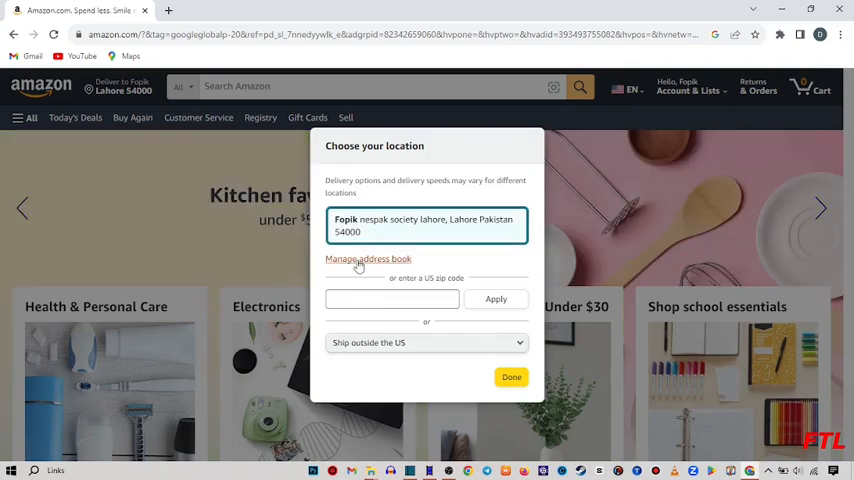
left_click(368, 260)
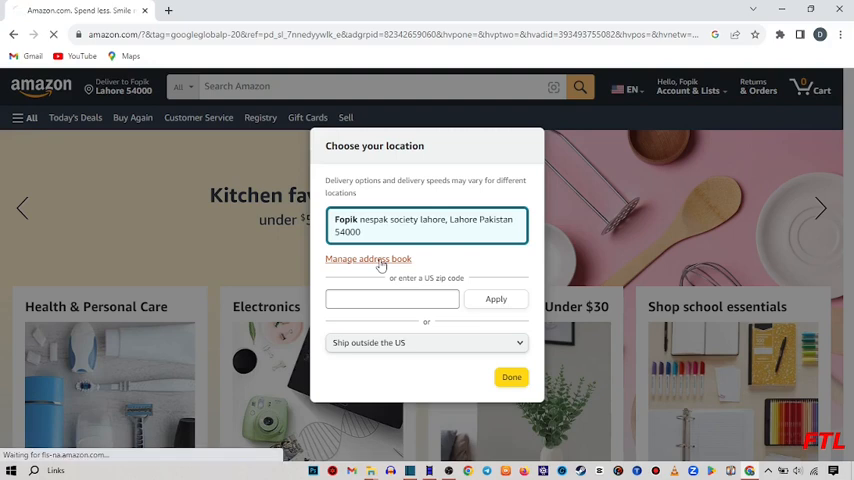
- Load the Your Addresses page listing the saved address and Add Address option
left_click(368, 260)
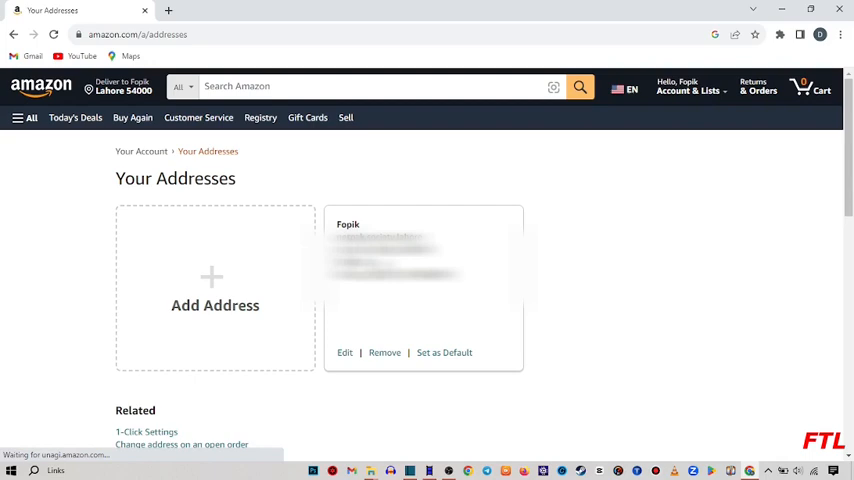
mouse_move(224, 252)
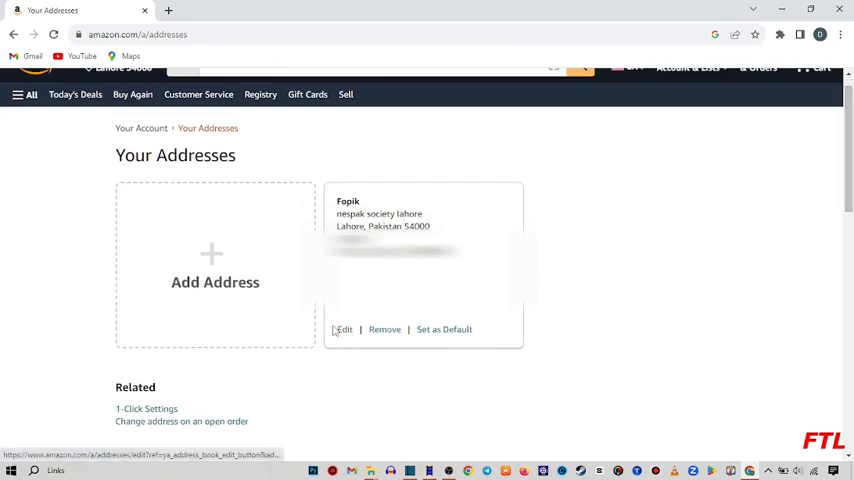
mouse_move(344, 330)
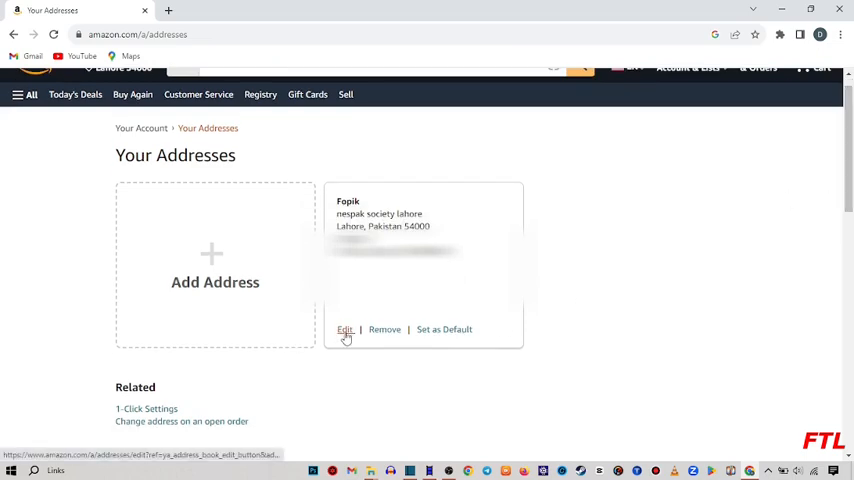
mouse_move(344, 332)
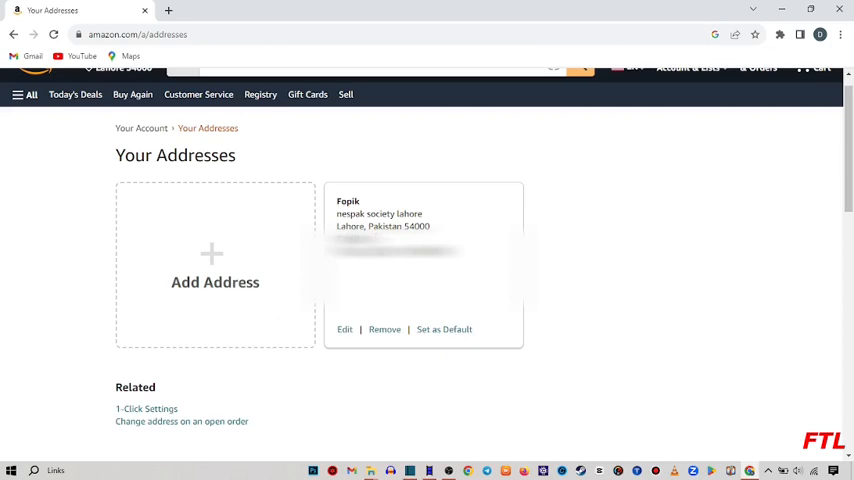
mouse_move(344, 328)
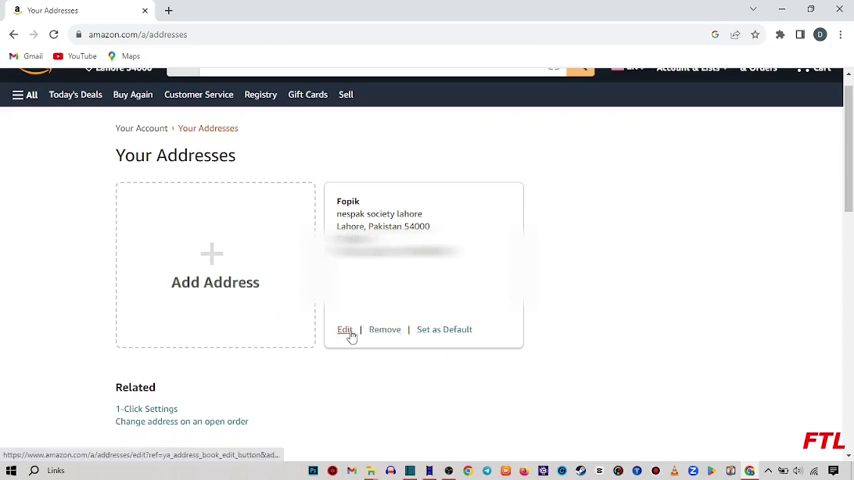
- Edit the saved address's street fields and save, returning to Your Addresses
left_click(344, 328)
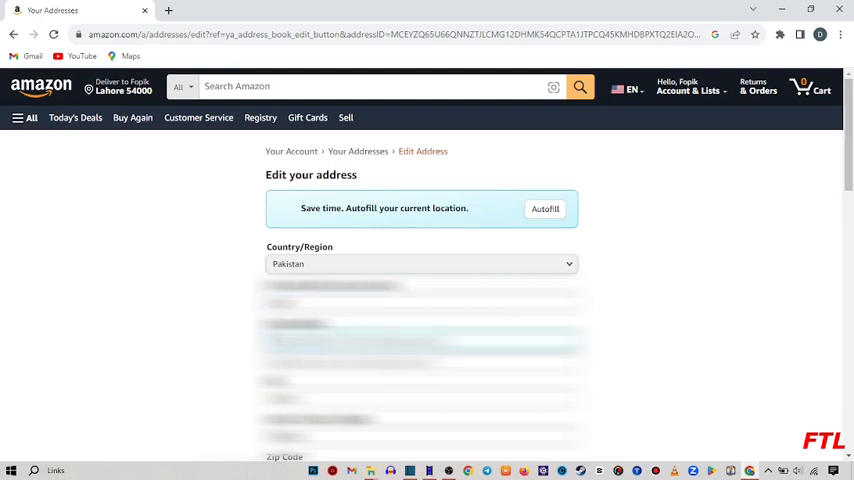
mouse_move(846, 214)
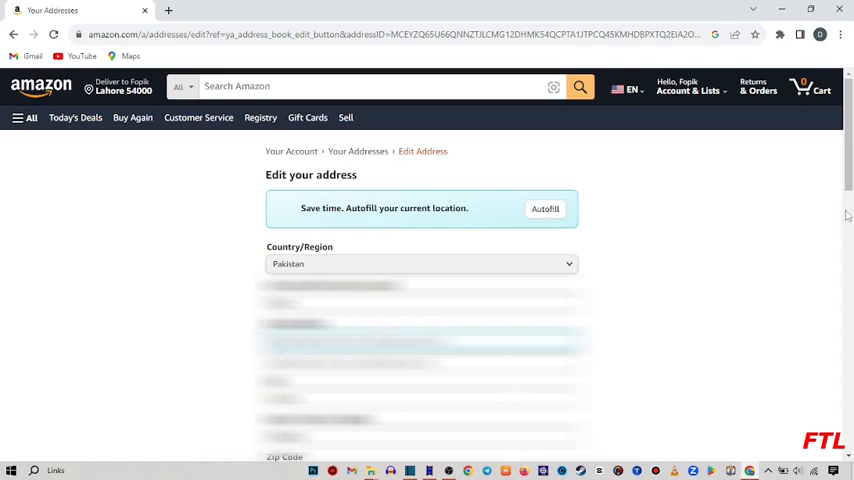
scroll("down", 3)
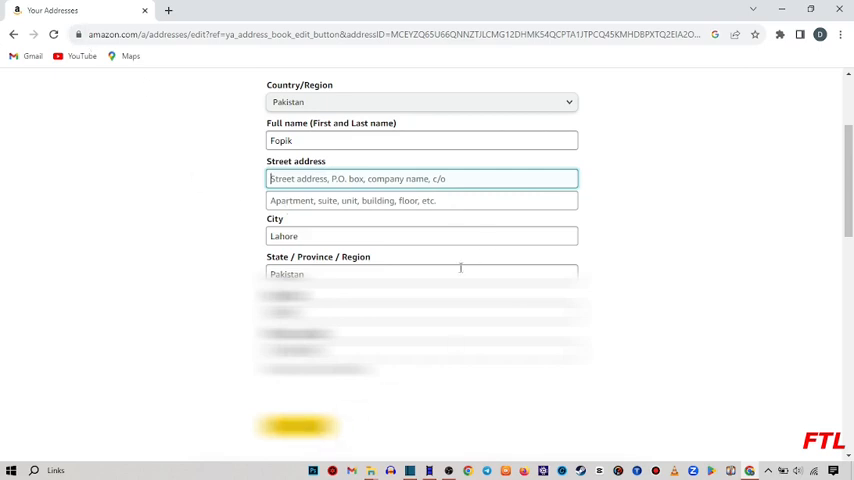
mouse_move(24, 48)
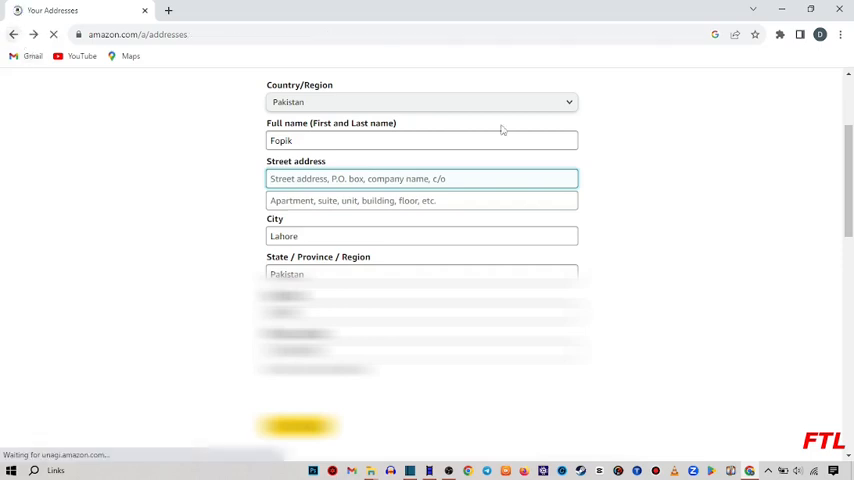
left_click(296, 426)
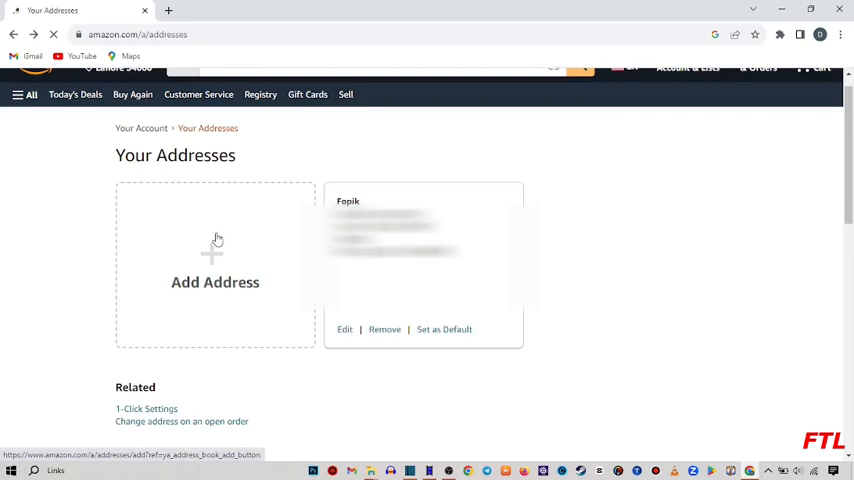